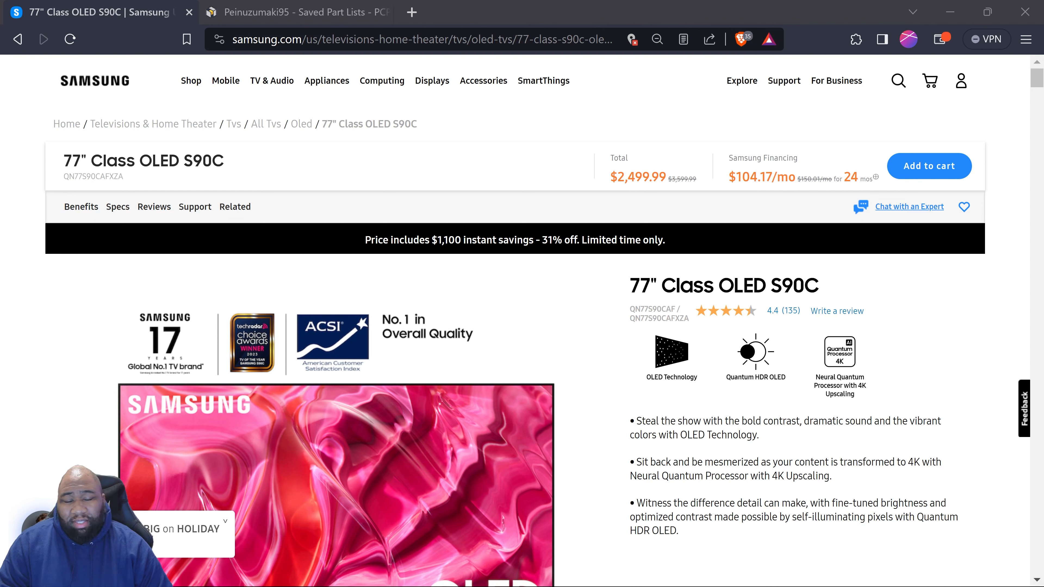
{"action": "mouse_move", "coordinate": [591, 319]}
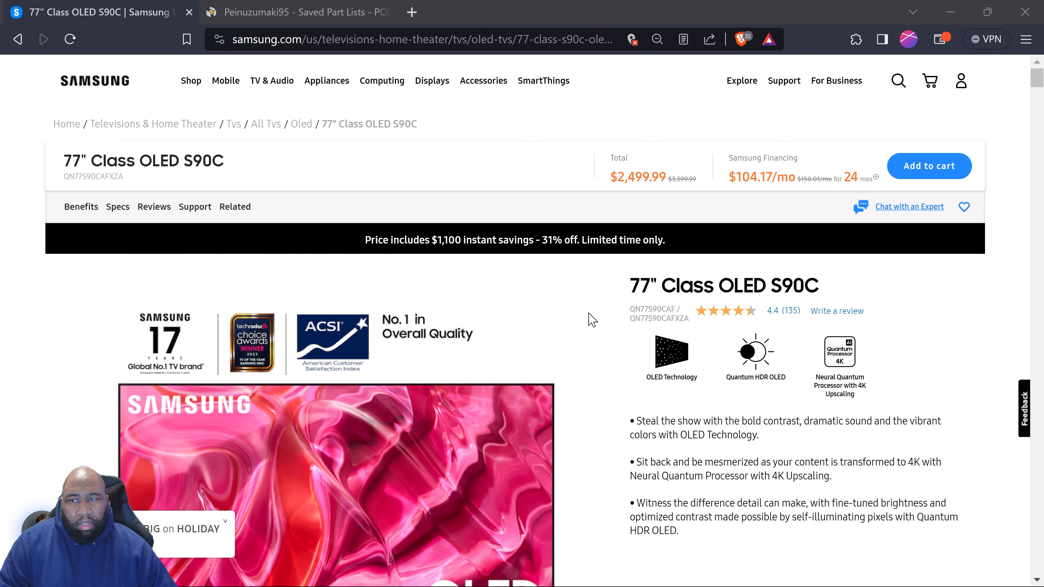
{"action": "mouse_move", "coordinate": [610, 240]}
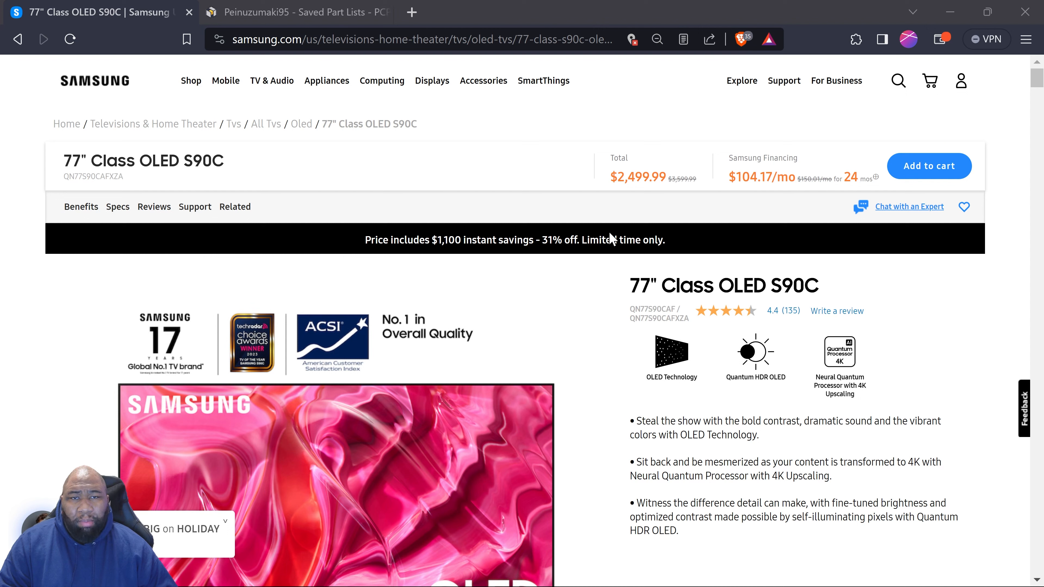
{"action": "mouse_move", "coordinate": [899, 181]}
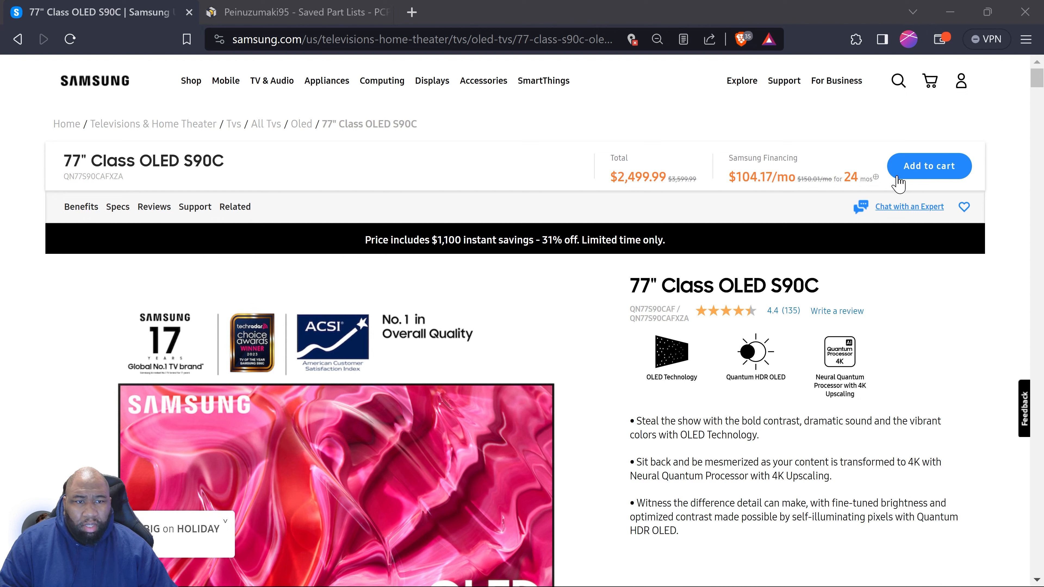
{"action": "mouse_move", "coordinate": [886, 231]}
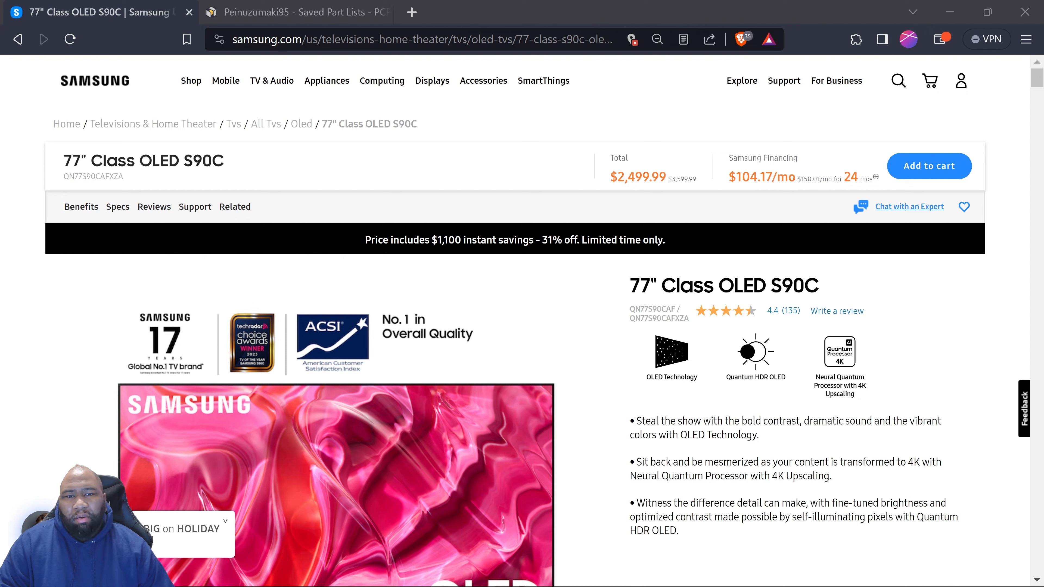
{"action": "mouse_move", "coordinate": [296, 229]}
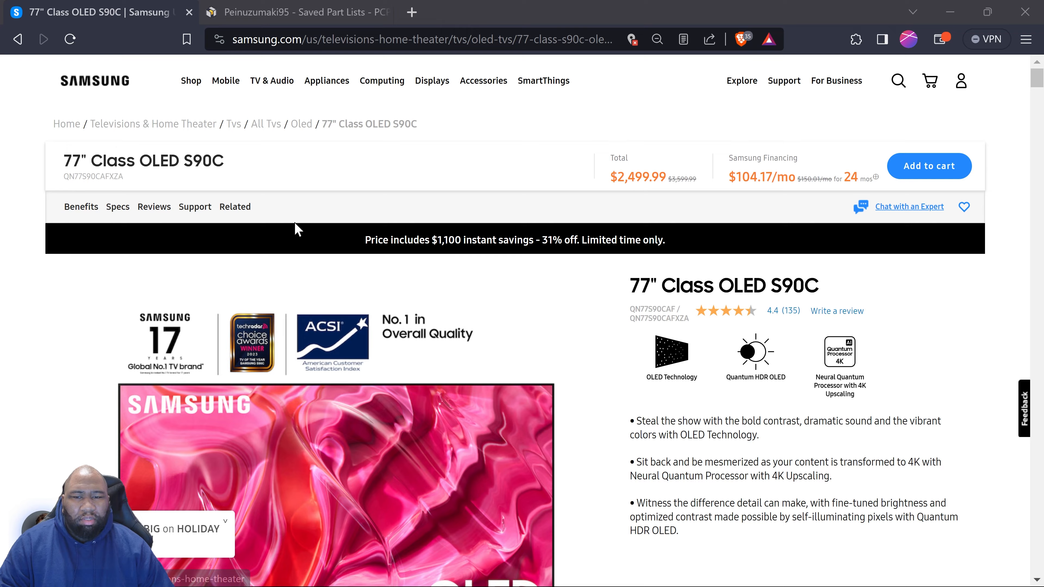
Show the saved Project WHITE 4K V2 list and scroll its components down to the $4,617.11 total.
{"action": "scroll", "scroll_direction": "down", "scroll_amount": 3}
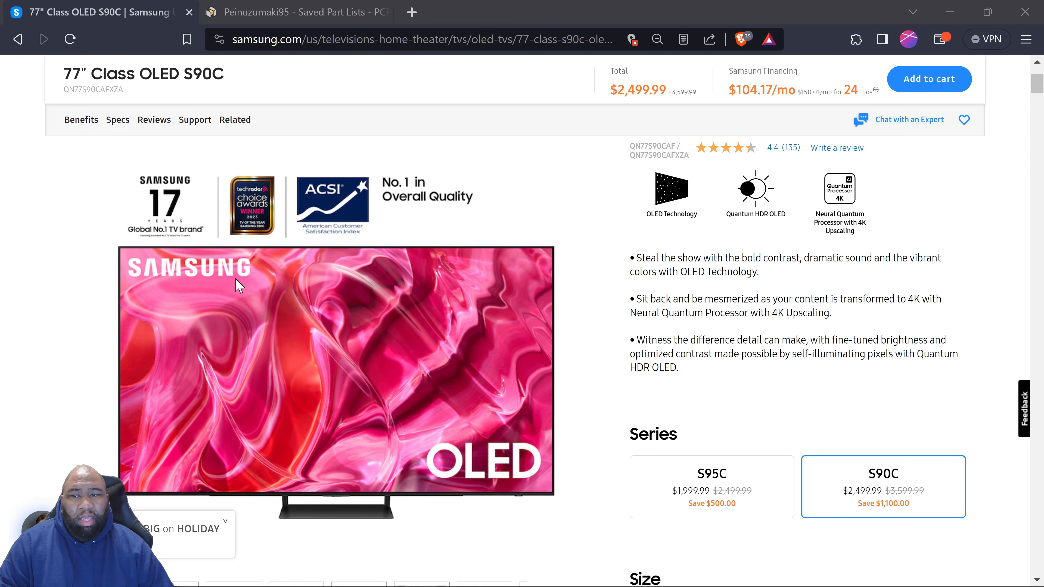
{"action": "scroll", "scroll_direction": "up", "scroll_amount": 3}
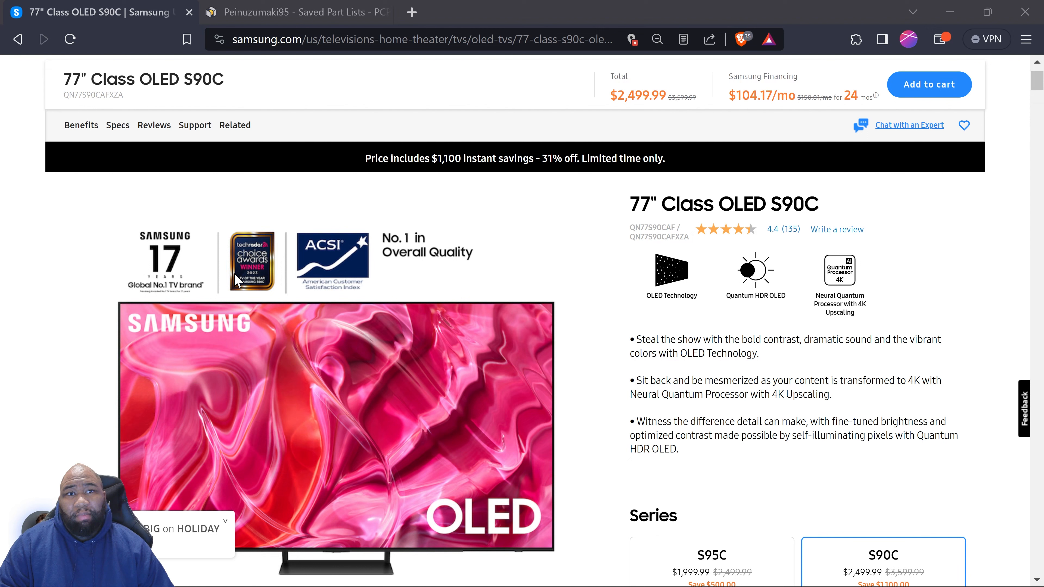
{"action": "mouse_move", "coordinate": [457, 256]}
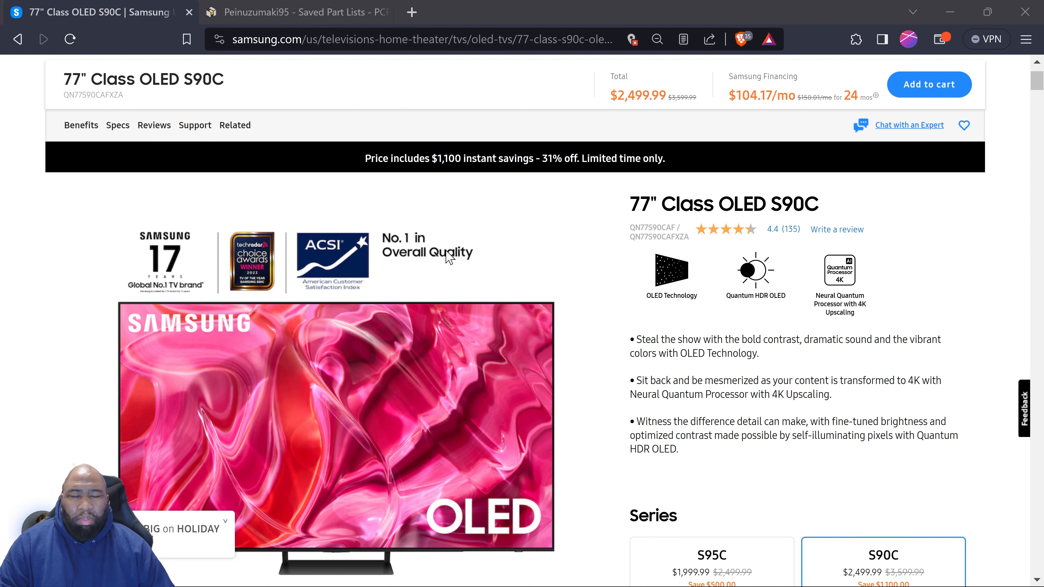
{"action": "mouse_move", "coordinate": [736, 9]}
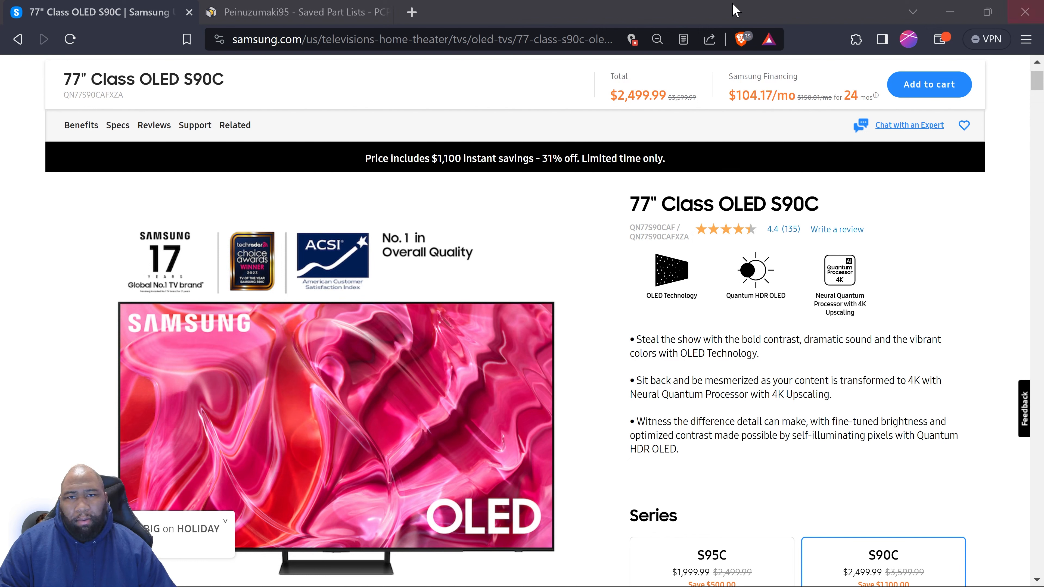
{"action": "mouse_move", "coordinate": [305, 35]}
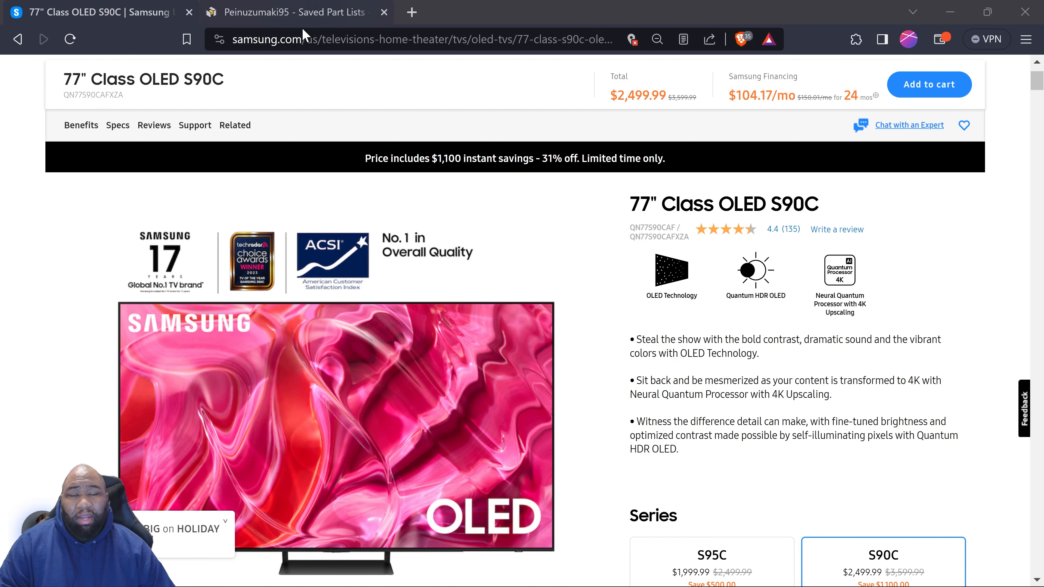
{"action": "mouse_move", "coordinate": [297, 110]}
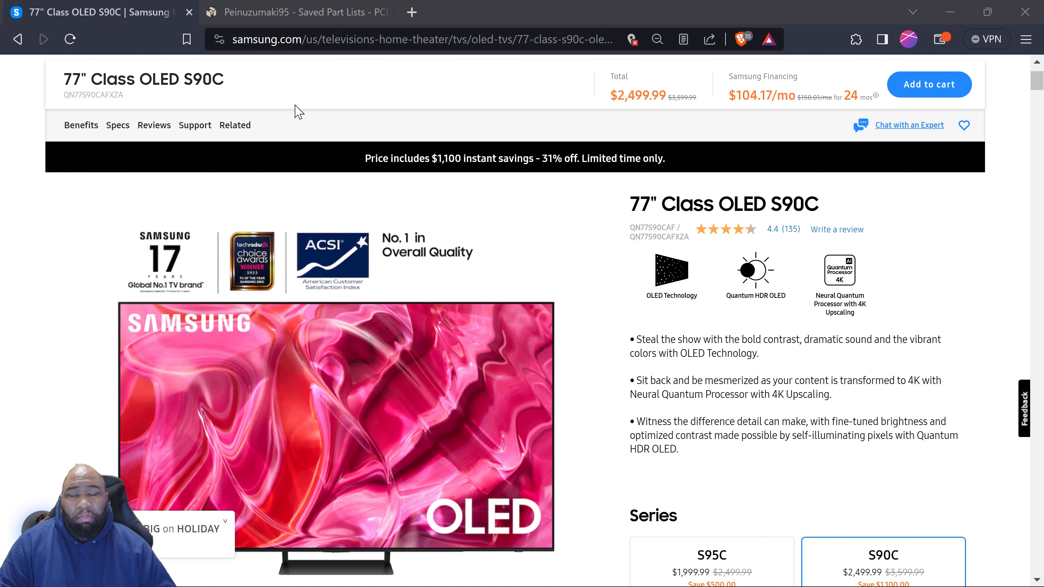
{"action": "mouse_move", "coordinate": [254, 75]}
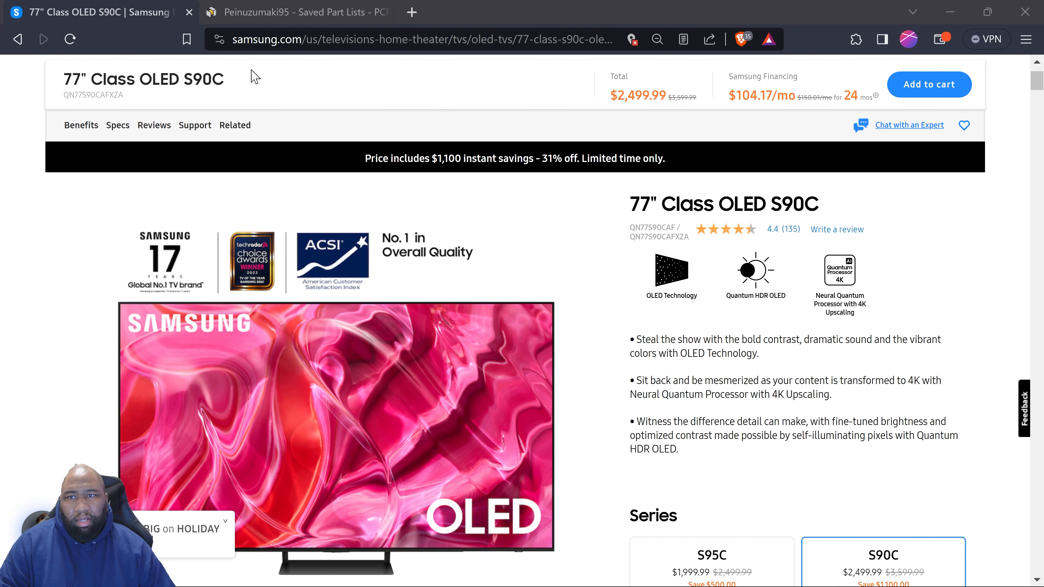
{"action": "mouse_move", "coordinate": [287, 12]}
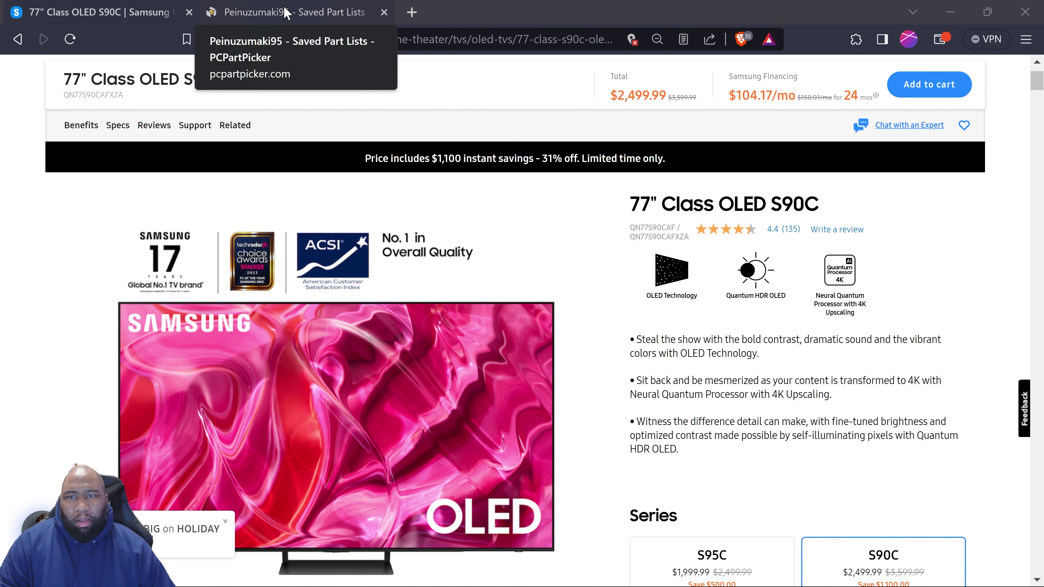
{"action": "left_click", "coordinate": [293, 12]}
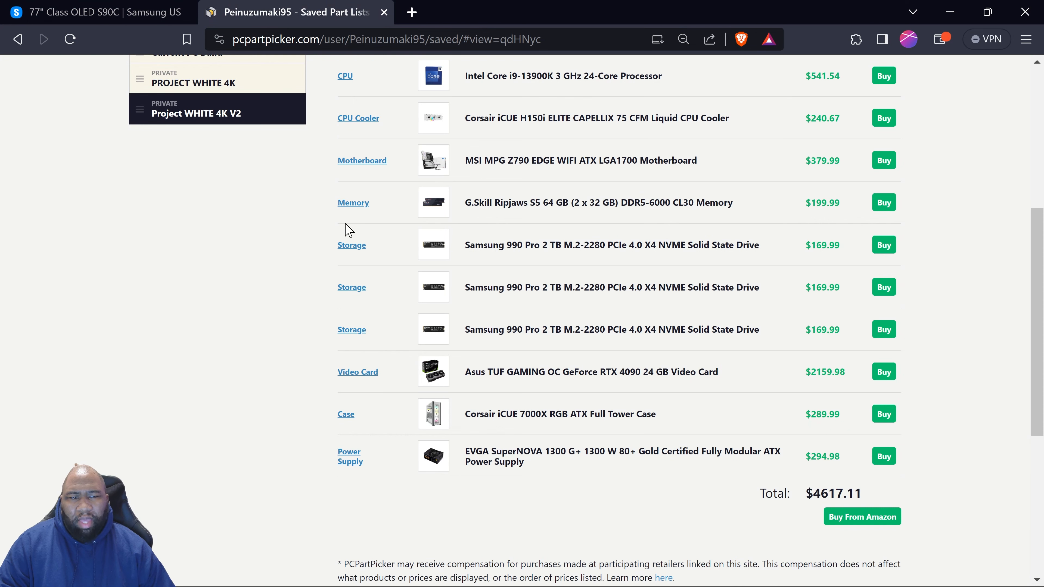
{"action": "scroll", "scroll_direction": "up", "scroll_amount": 3}
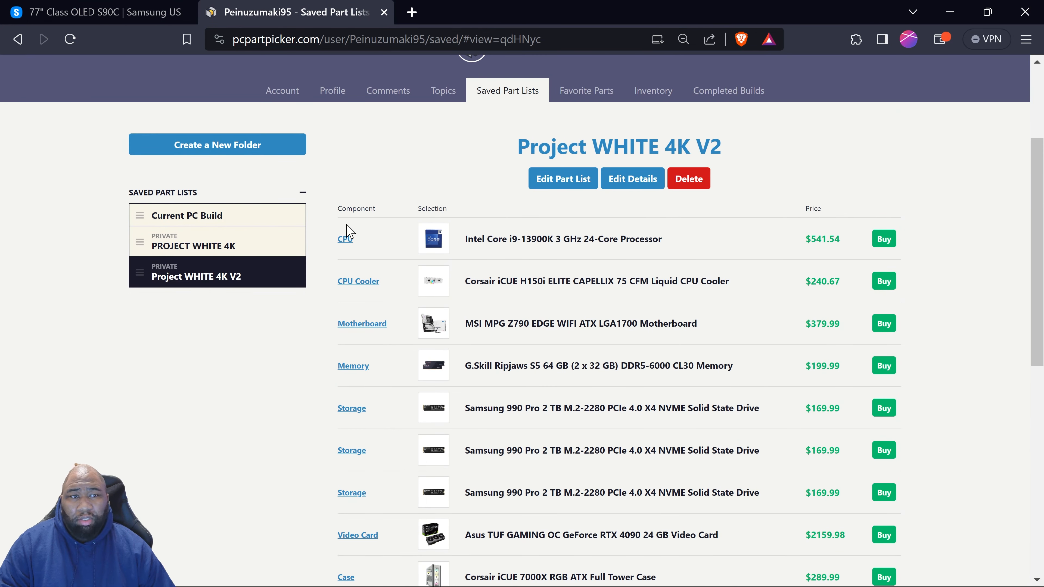
{"action": "scroll", "scroll_direction": "down", "scroll_amount": 3}
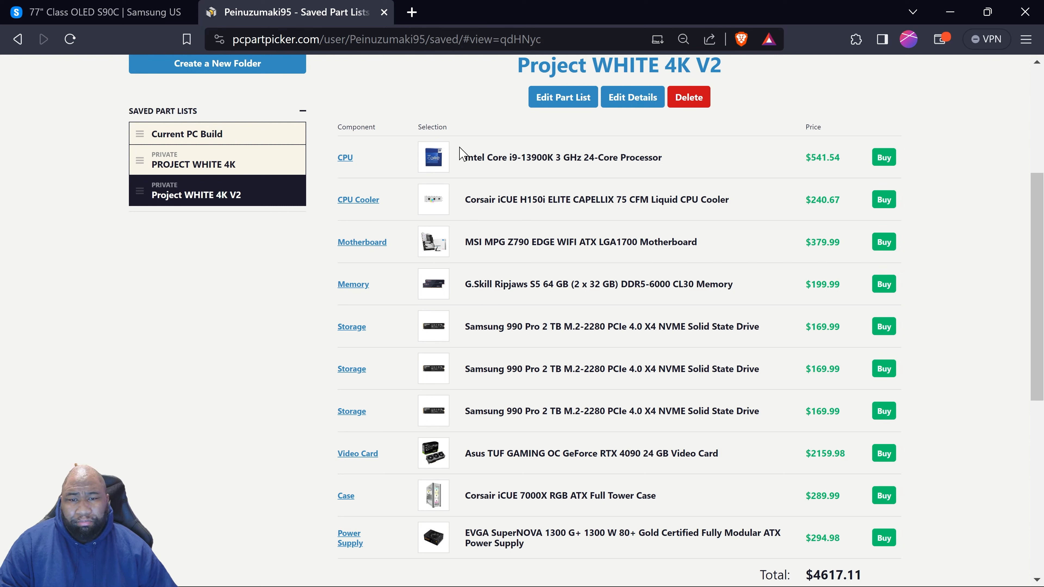
{"action": "mouse_move", "coordinate": [506, 250]}
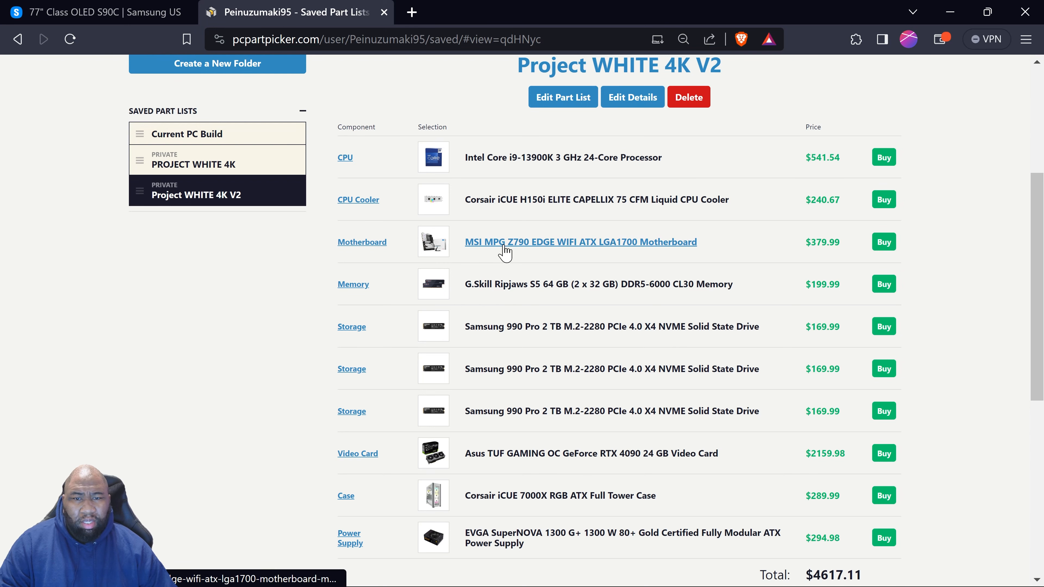
{"action": "scroll", "scroll_direction": "down", "scroll_amount": 3}
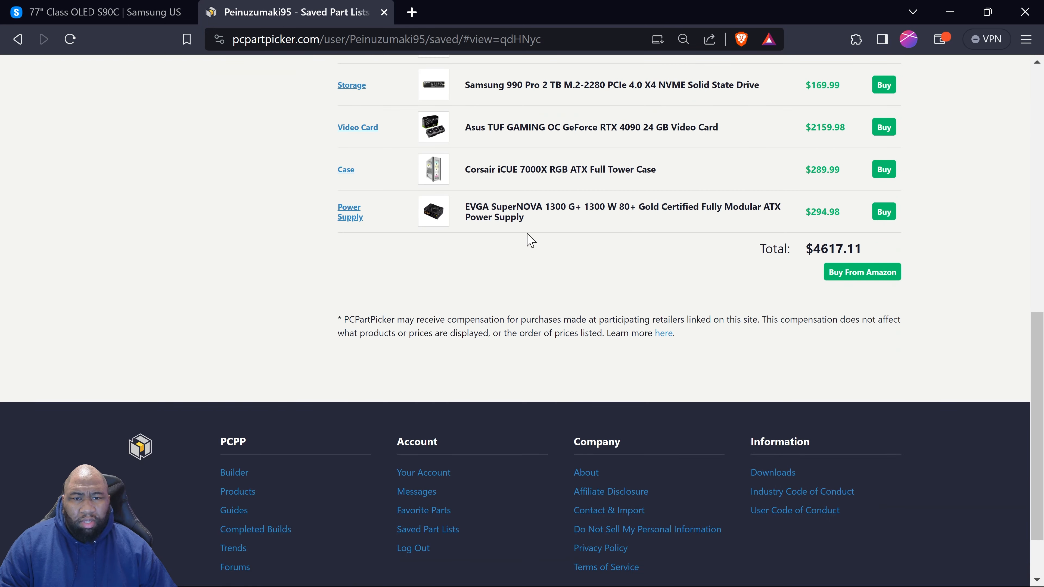
{"action": "scroll", "scroll_direction": "up", "scroll_amount": 3}
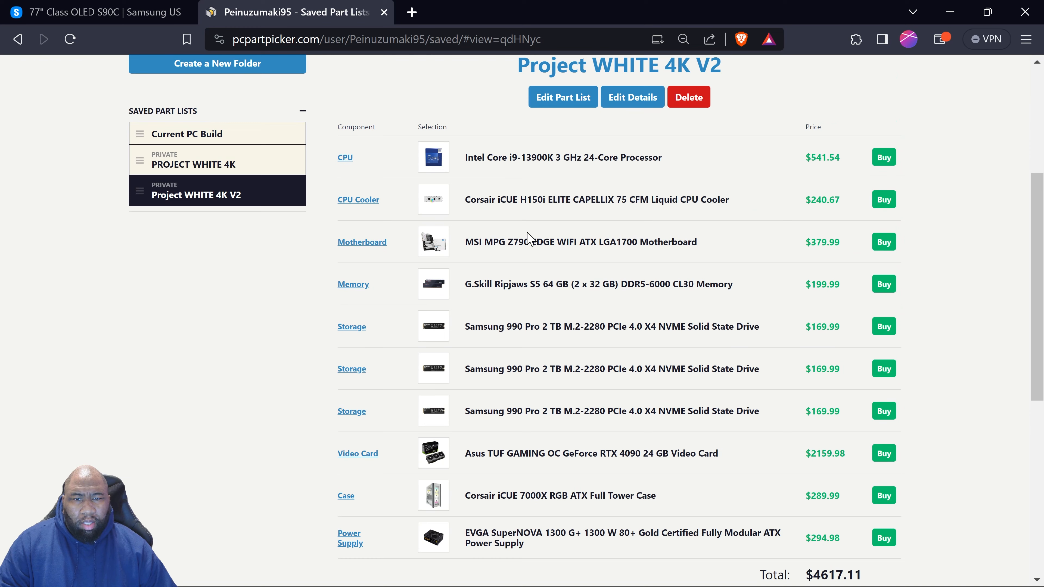
{"action": "scroll", "scroll_direction": "down", "scroll_amount": 3}
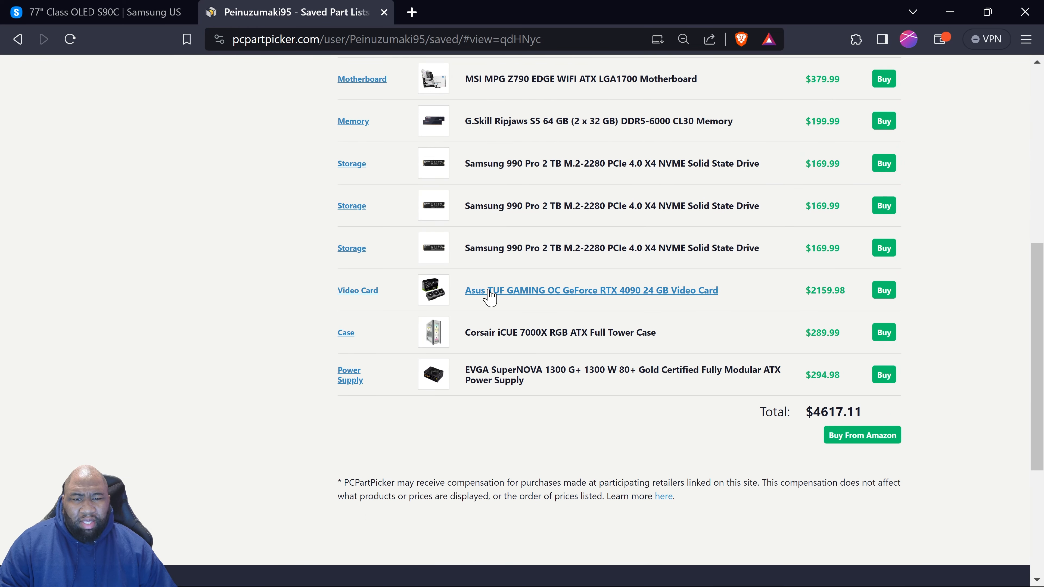
{"action": "mouse_move", "coordinate": [557, 298]}
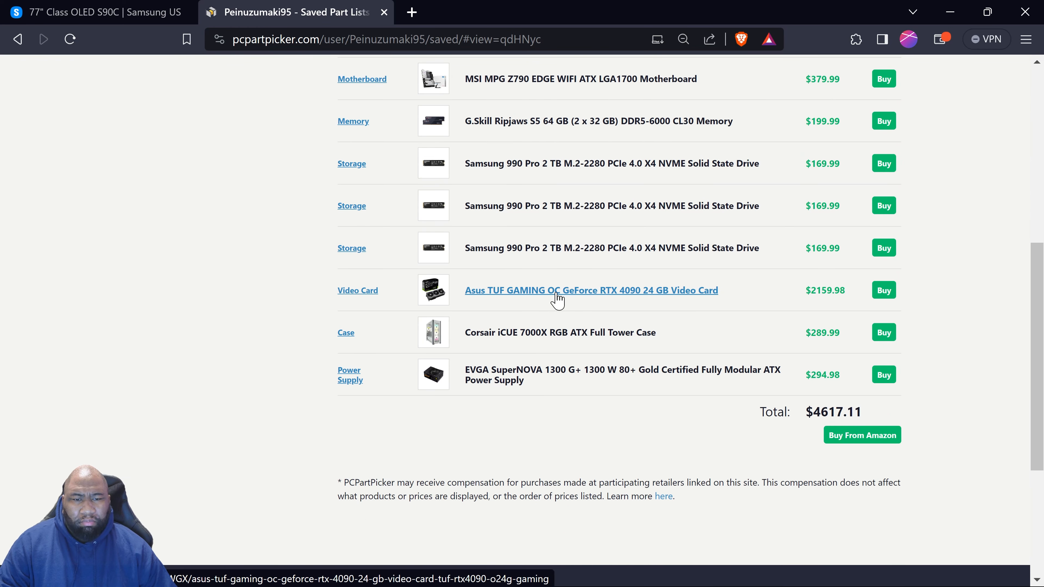
View the Asus TUF GAMING OC RTX 4090 24 GB page in a new tab, prices from $1,819.99.
{"action": "right_click", "coordinate": [558, 290]}
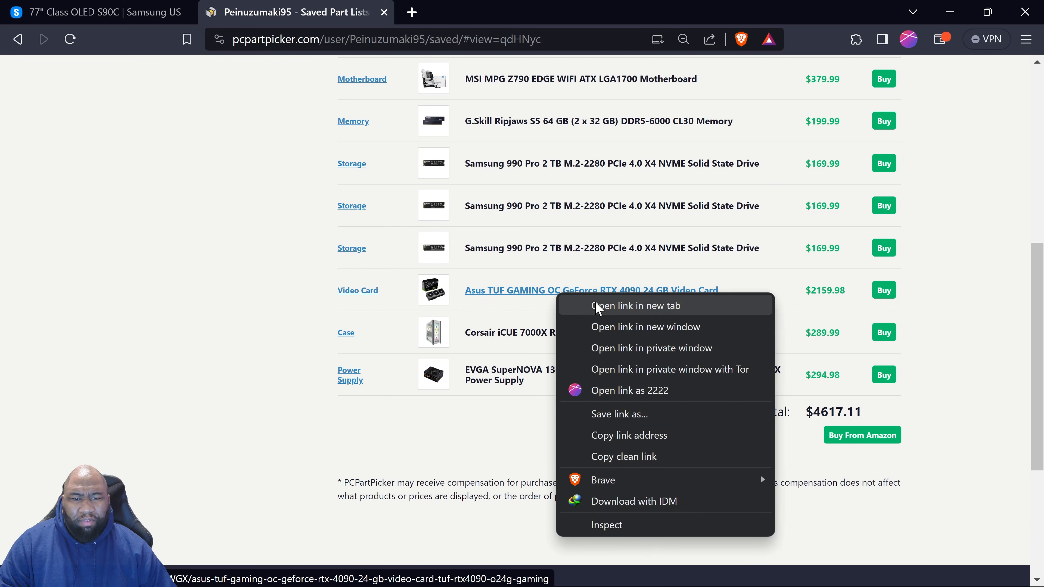
{"action": "left_click", "coordinate": [635, 306]}
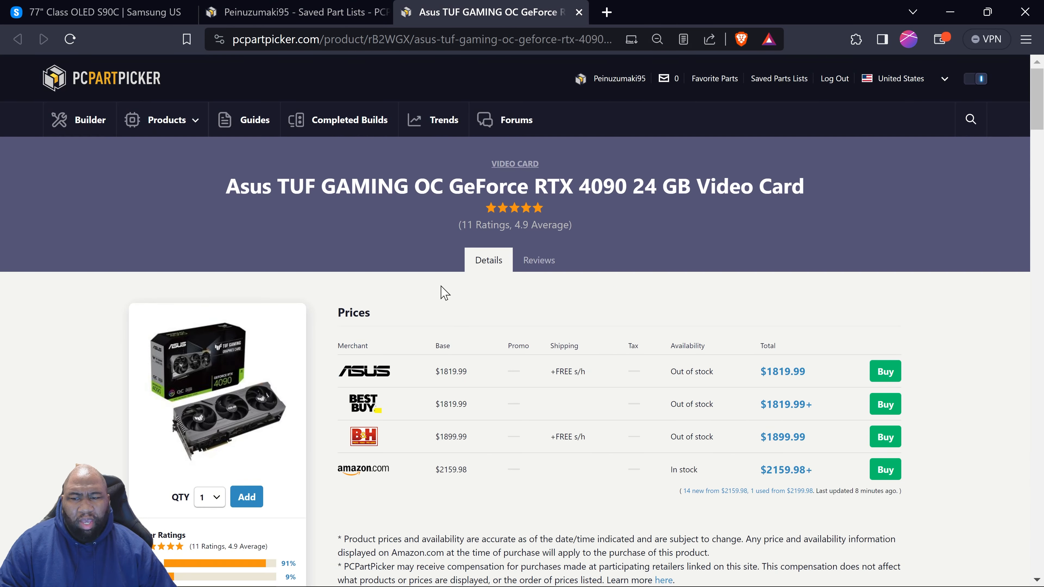
{"action": "mouse_move", "coordinate": [335, 317]}
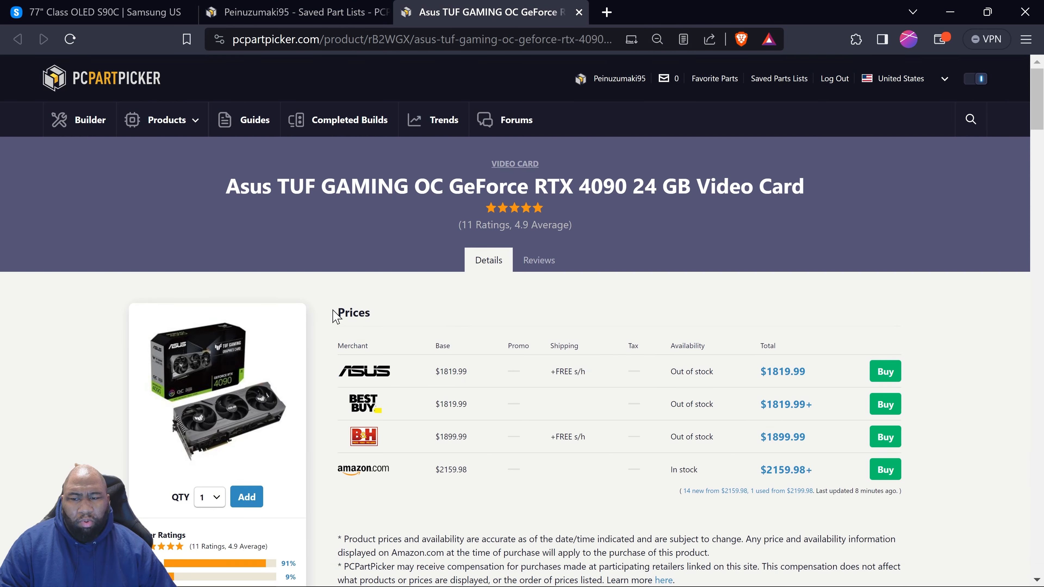
{"action": "scroll", "scroll_direction": "down", "scroll_amount": 3}
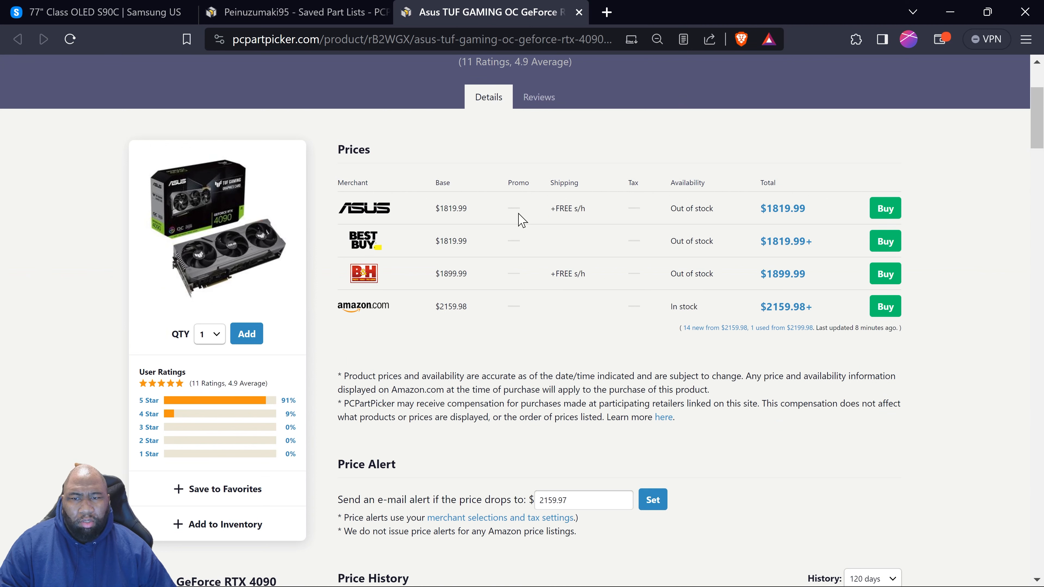
{"action": "mouse_move", "coordinate": [498, 193]}
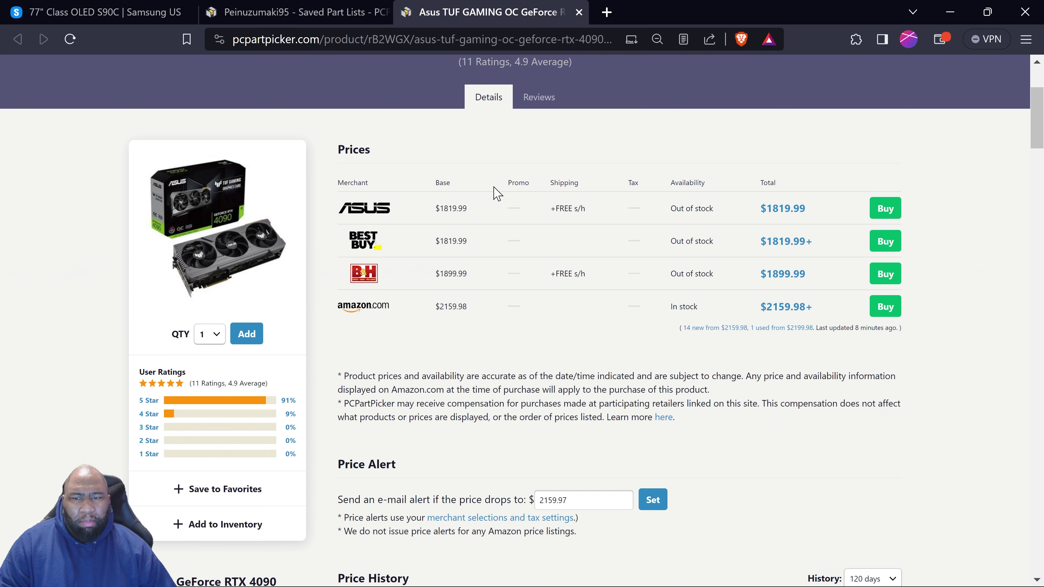
{"action": "mouse_move", "coordinate": [260, 203]}
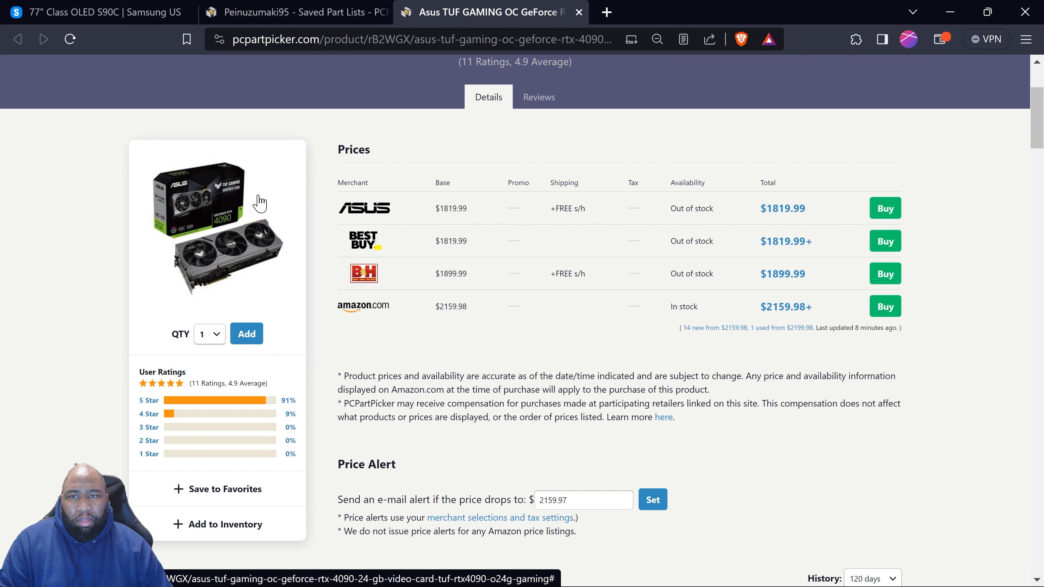
Return to the saved Project WHITE 4K V2 list, keeping the RTX 4090 tab open.
{"action": "left_click", "coordinate": [296, 12]}
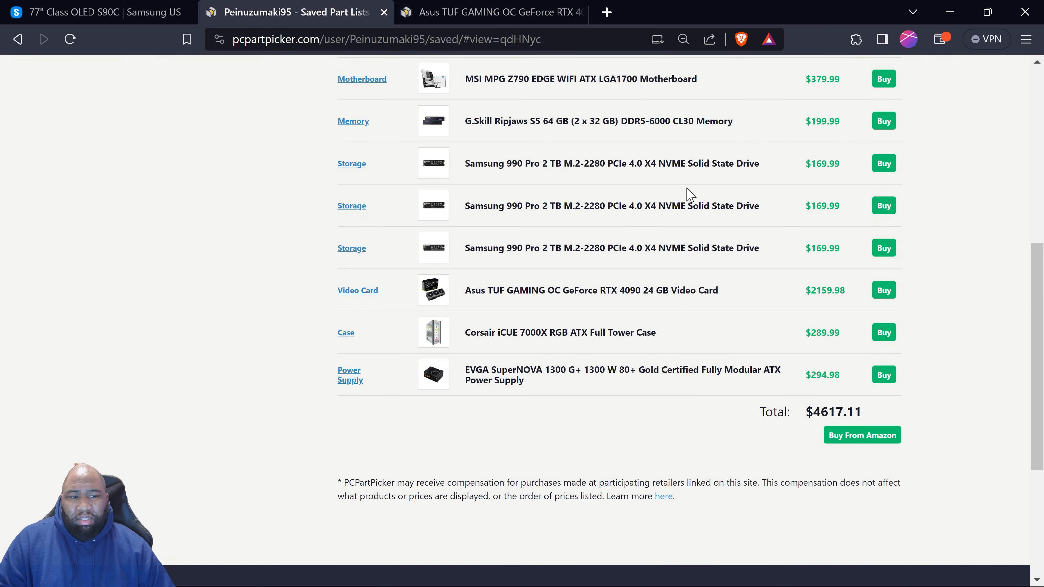
{"action": "mouse_move", "coordinate": [823, 374]}
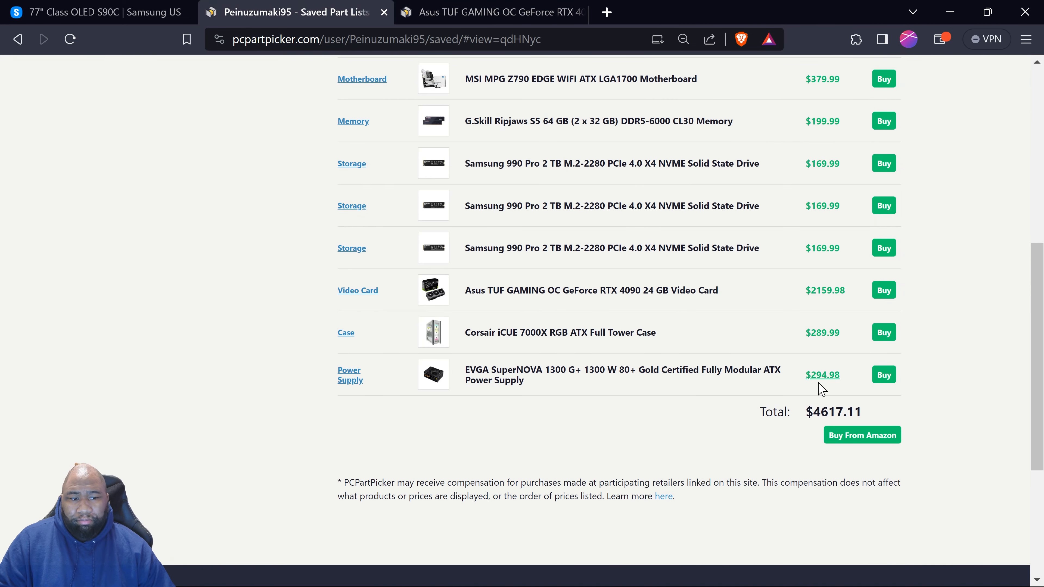
{"action": "double_click", "coordinate": [833, 412]}
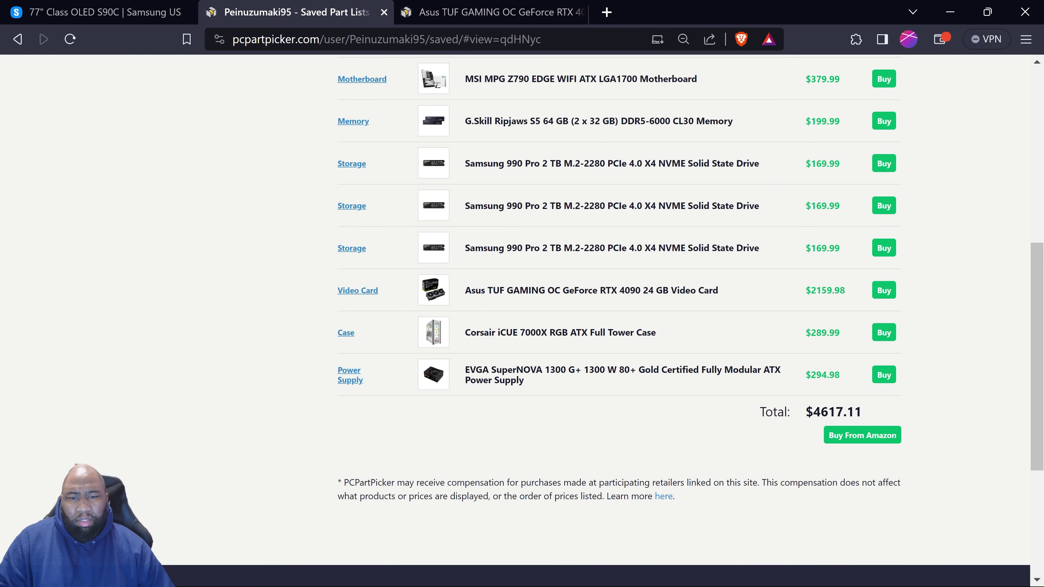
{"action": "scroll", "scroll_direction": "up", "scroll_amount": 3}
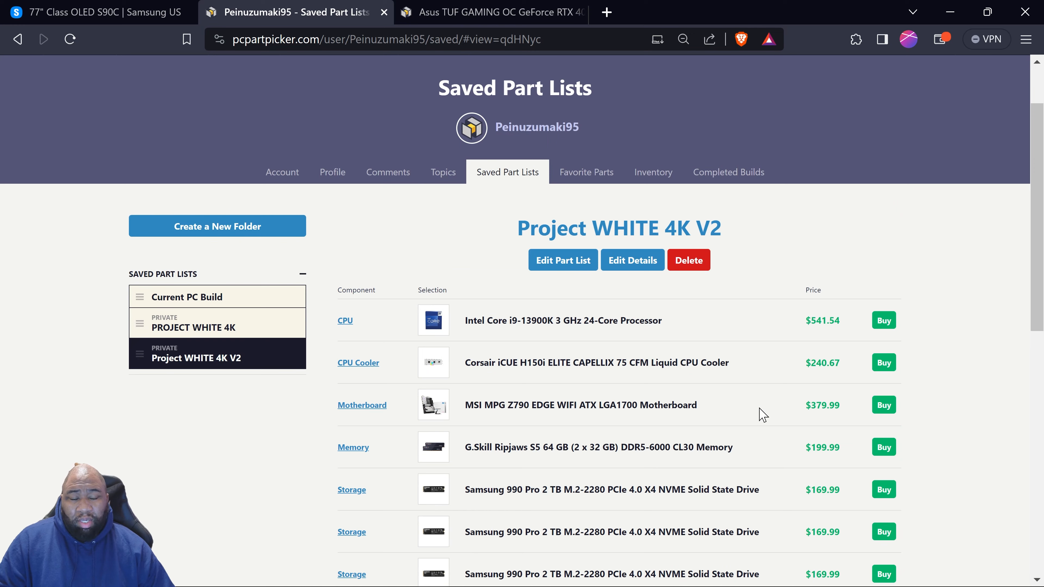
{"action": "scroll", "scroll_direction": "down", "scroll_amount": 3}
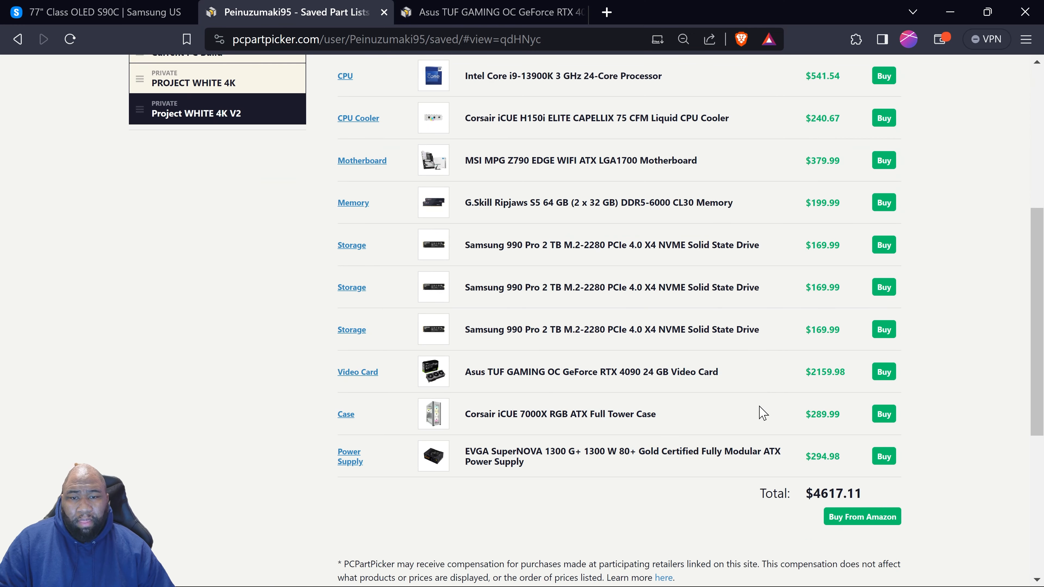
{"action": "mouse_move", "coordinate": [531, 264]}
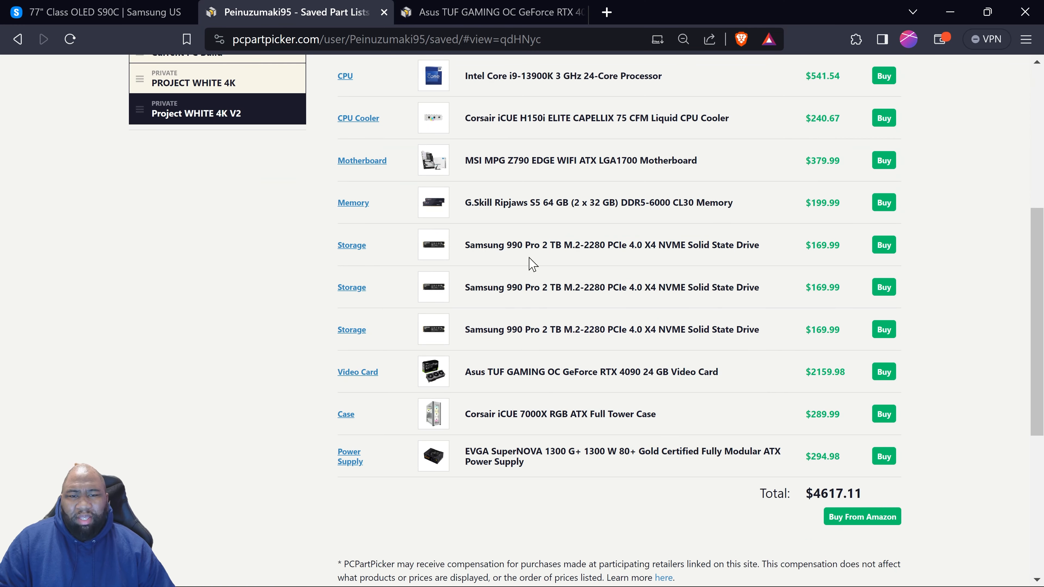
{"action": "mouse_move", "coordinate": [575, 273]}
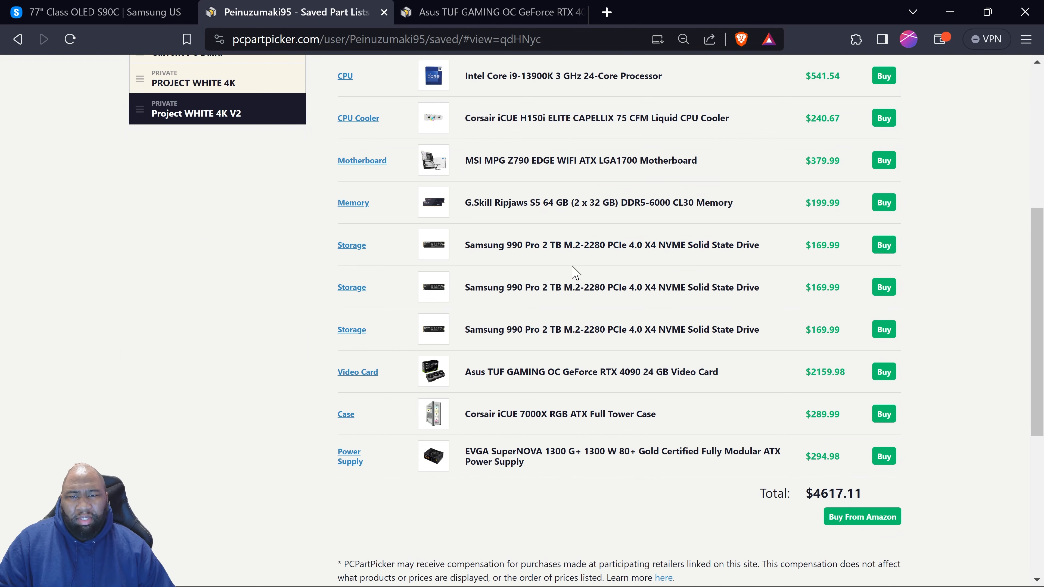
{"action": "mouse_move", "coordinate": [632, 287]}
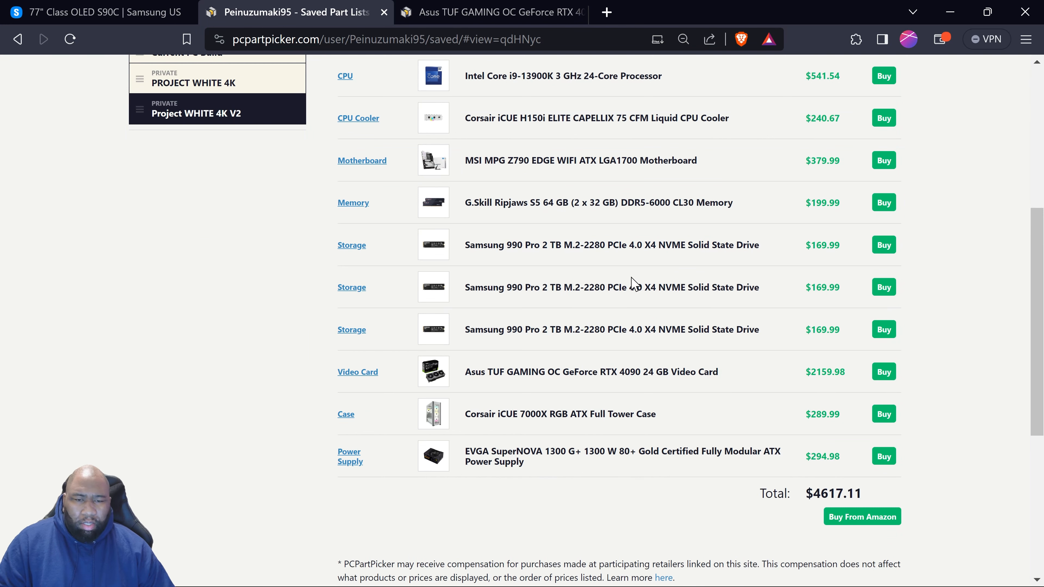
{"action": "scroll", "scroll_direction": "down", "scroll_amount": 3}
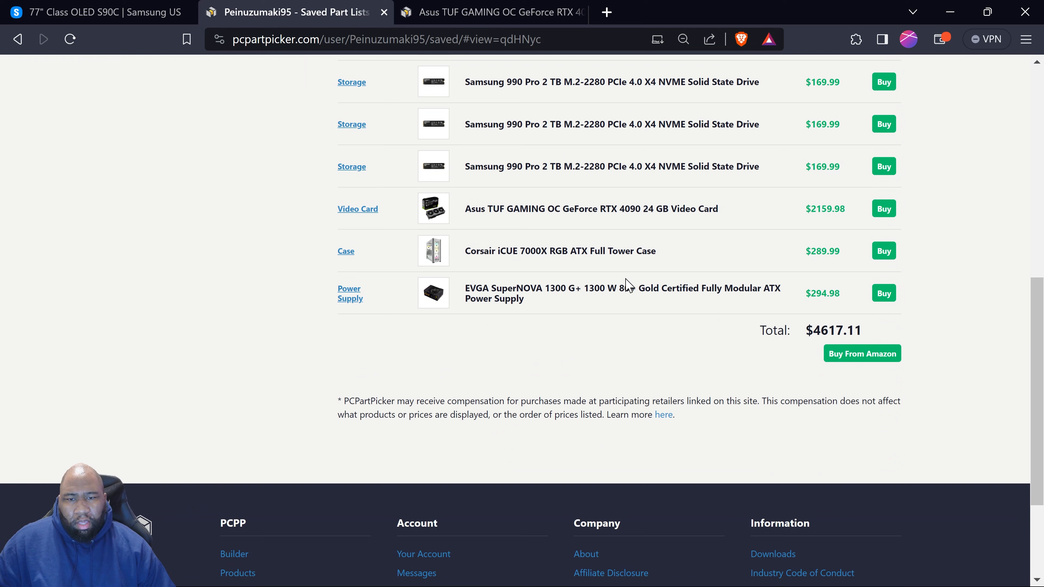
{"action": "mouse_move", "coordinate": [623, 281]}
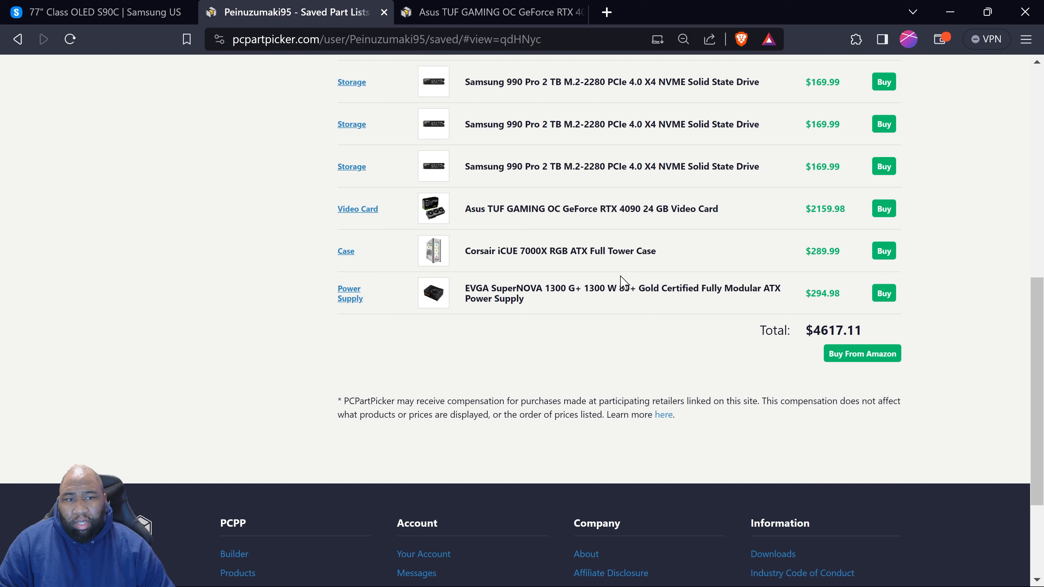
{"action": "mouse_move", "coordinate": [709, 273]}
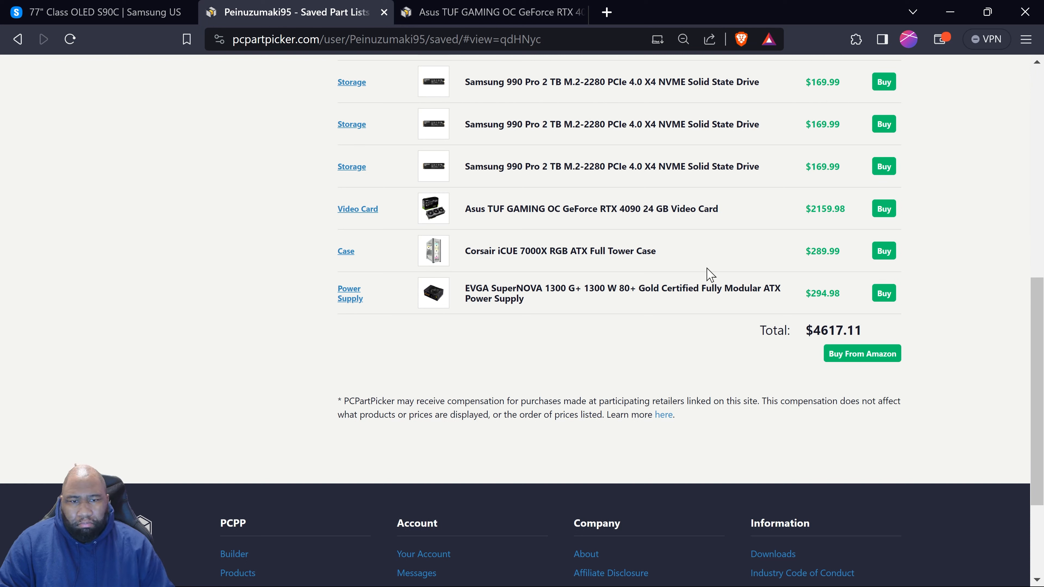
{"action": "scroll", "scroll_direction": "up", "scroll_amount": 3}
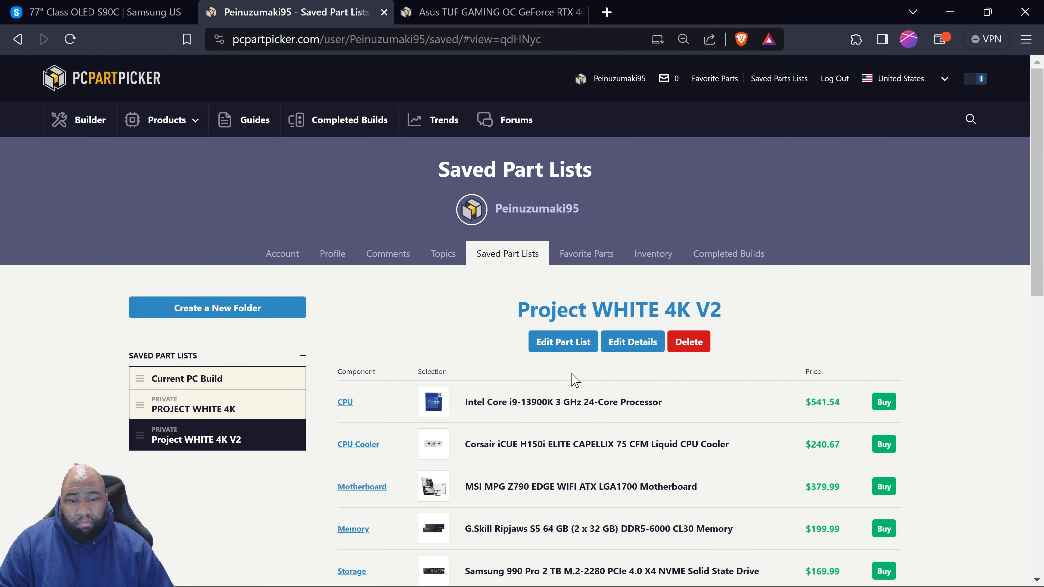
{"action": "scroll", "scroll_direction": "down", "scroll_amount": 3}
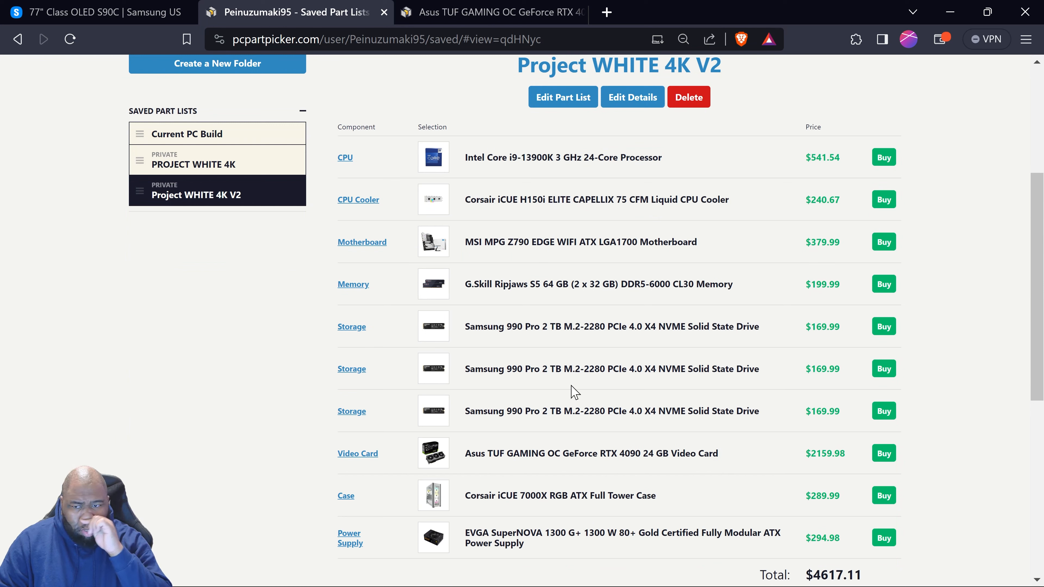
{"action": "mouse_move", "coordinate": [614, 409]}
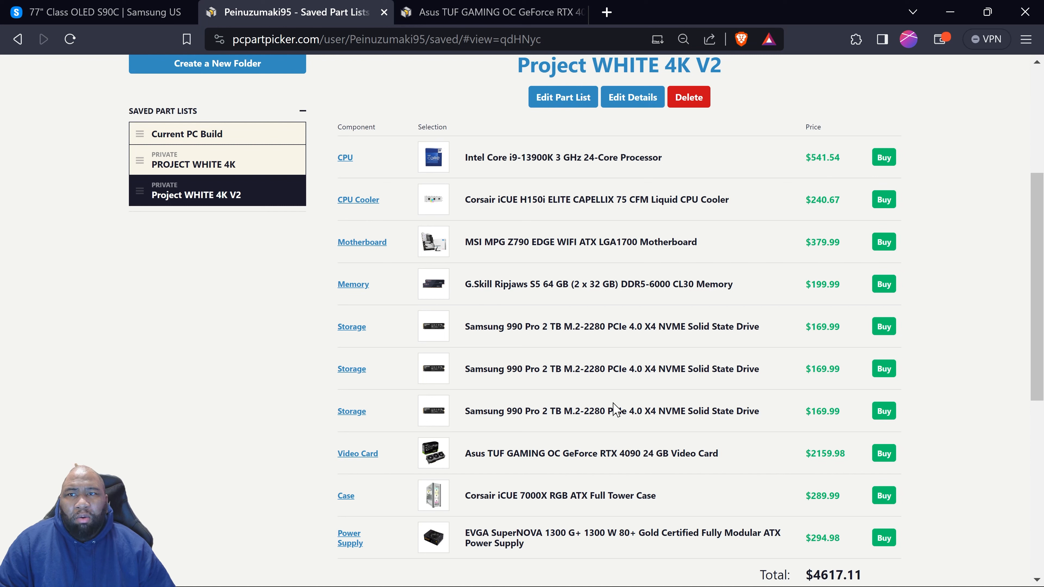
{"action": "mouse_move", "coordinate": [613, 406]}
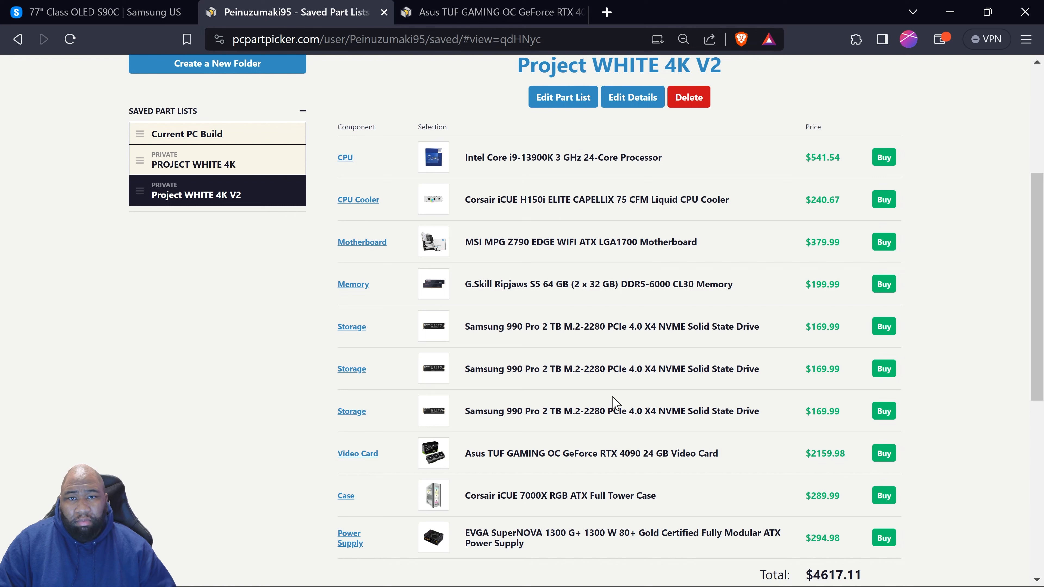
{"action": "mouse_move", "coordinate": [780, 272]}
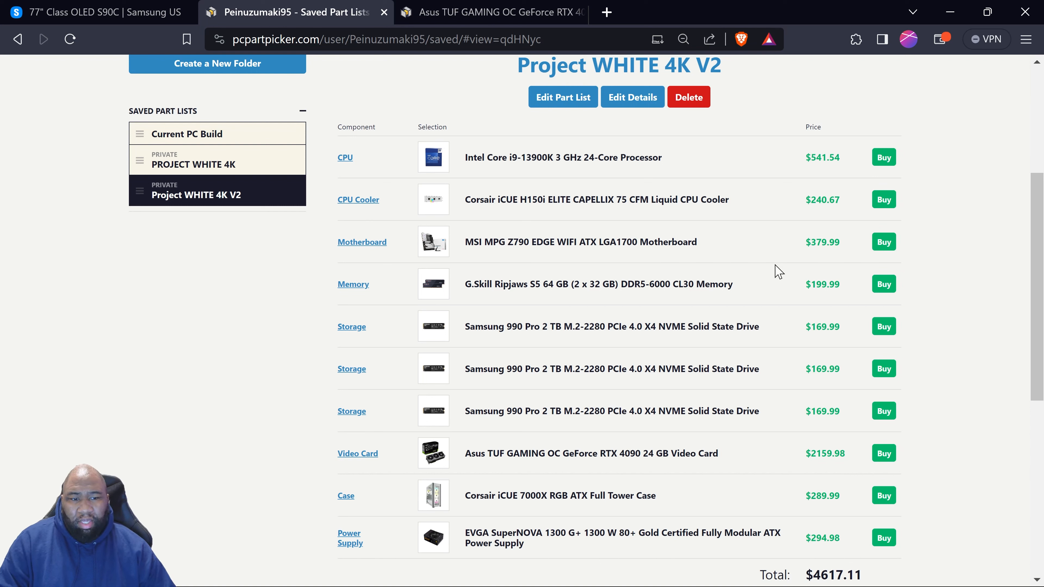
{"action": "mouse_move", "coordinate": [756, 285]}
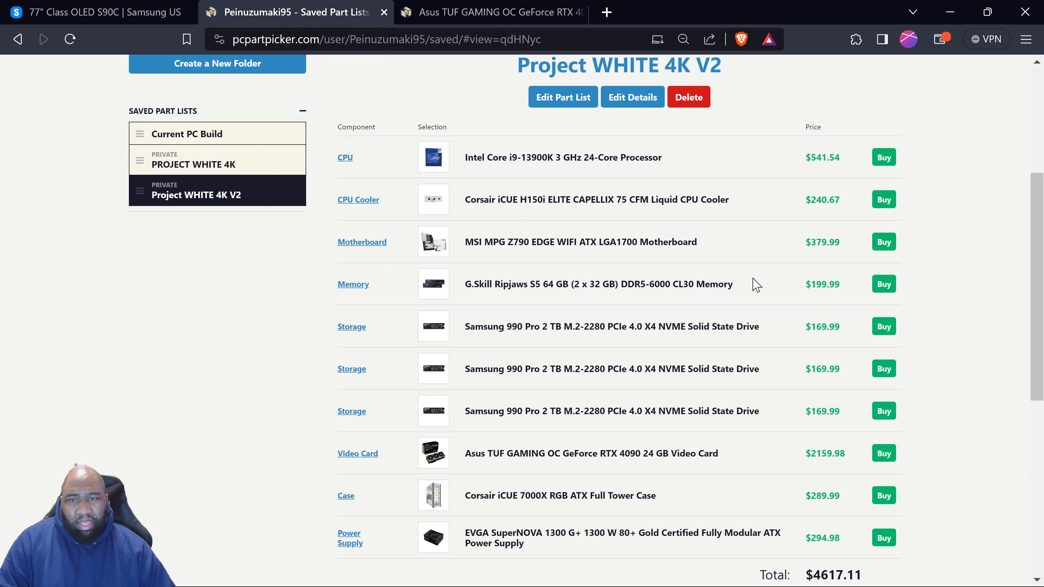
{"action": "scroll", "scroll_direction": "down", "scroll_amount": 3}
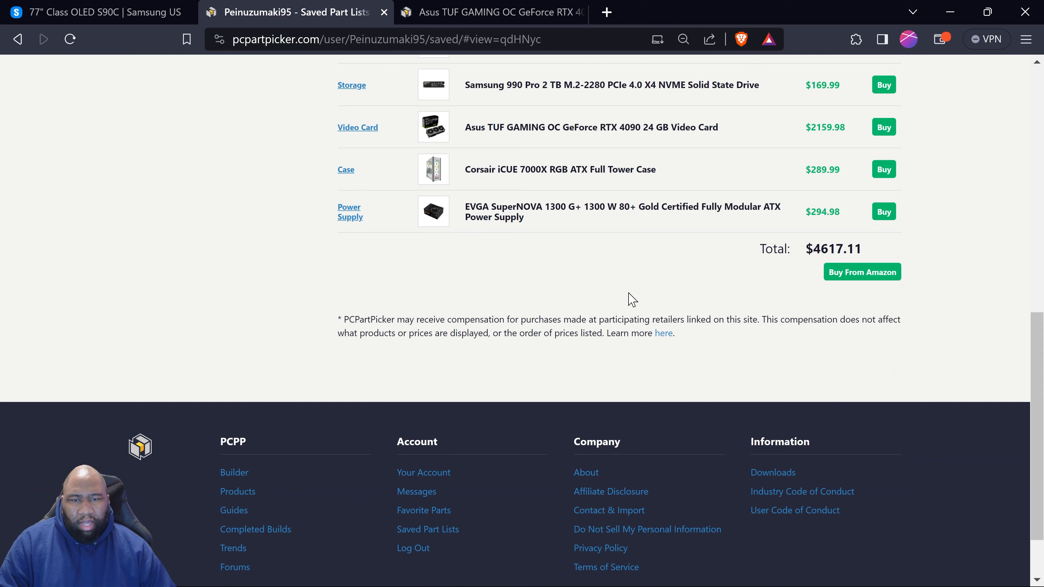
{"action": "scroll", "scroll_direction": "up", "scroll_amount": 3}
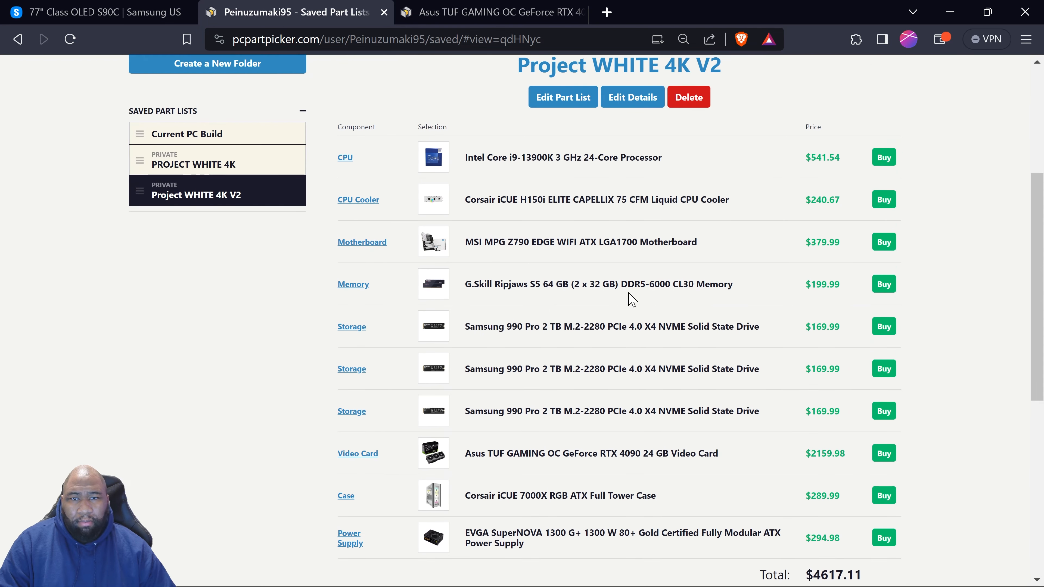
{"action": "scroll", "scroll_direction": "up", "scroll_amount": 3}
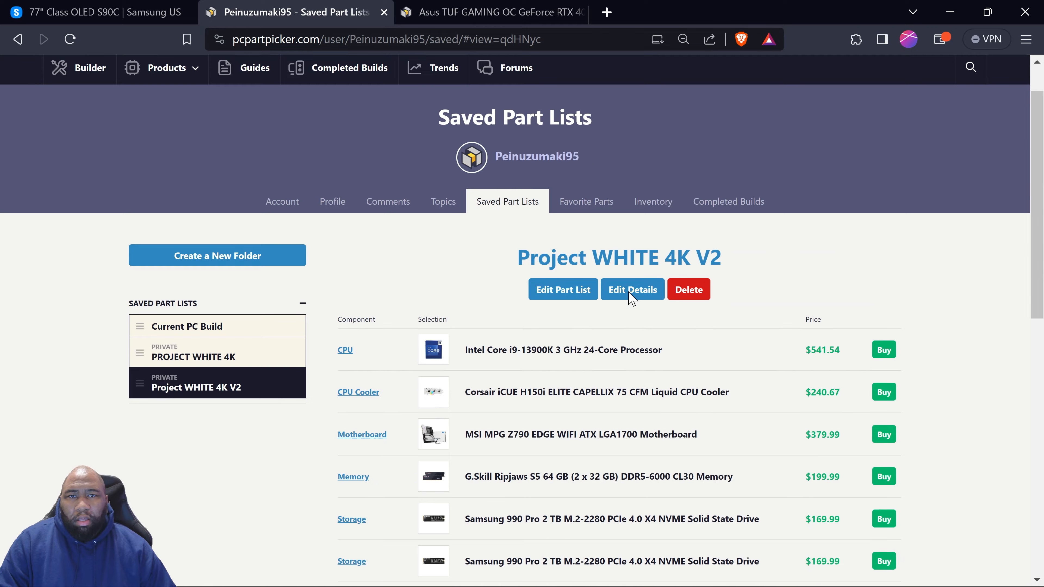
{"action": "scroll", "scroll_direction": "down", "scroll_amount": 3}
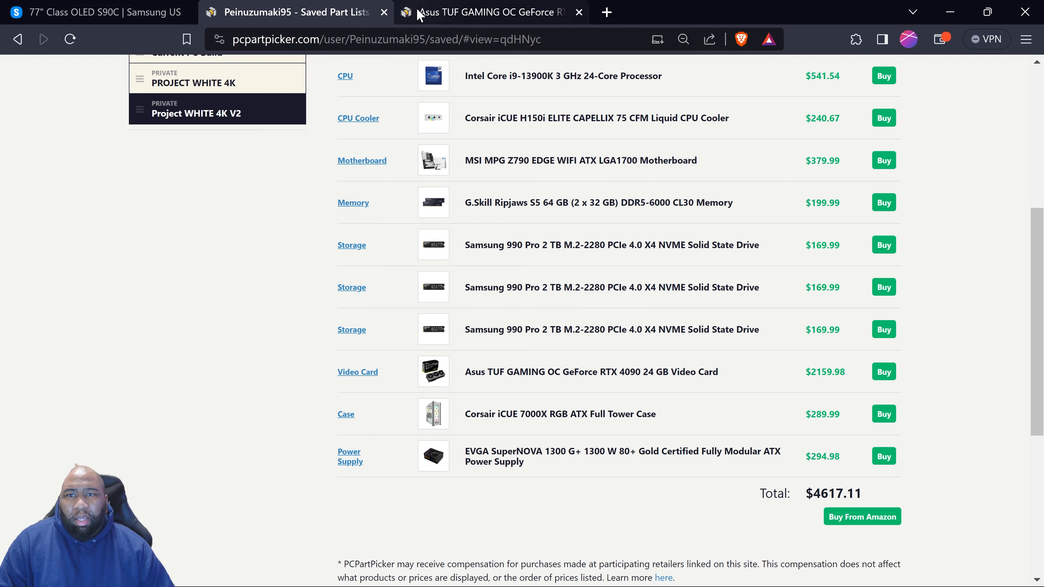
Close the Saved Part Lists and Asus TUF RTX 4090 tabs, leaving the Samsung 77" OLED S90C page.
{"action": "left_click", "coordinate": [486, 12]}
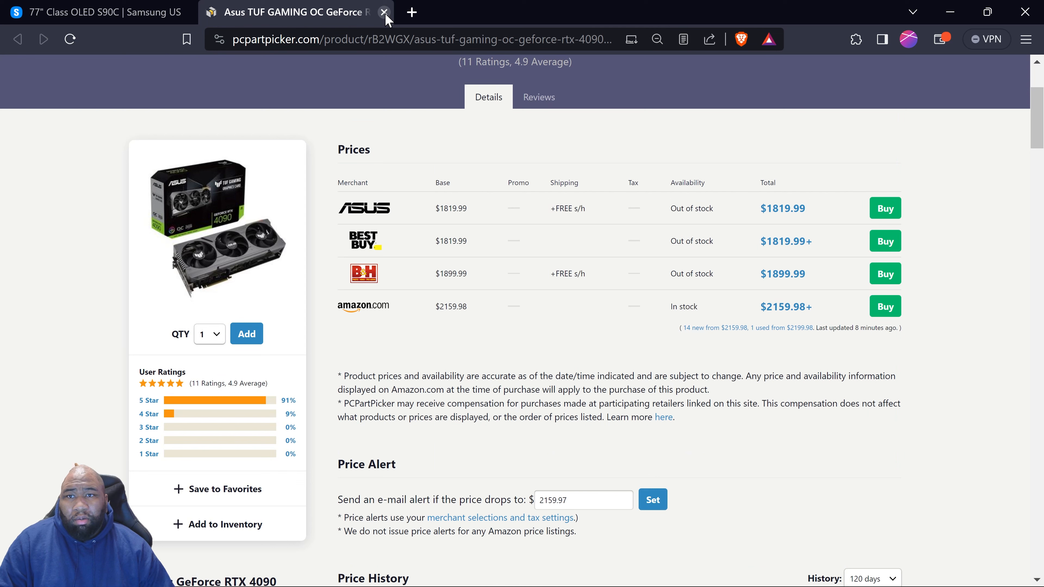
{"action": "mouse_move", "coordinate": [383, 12]}
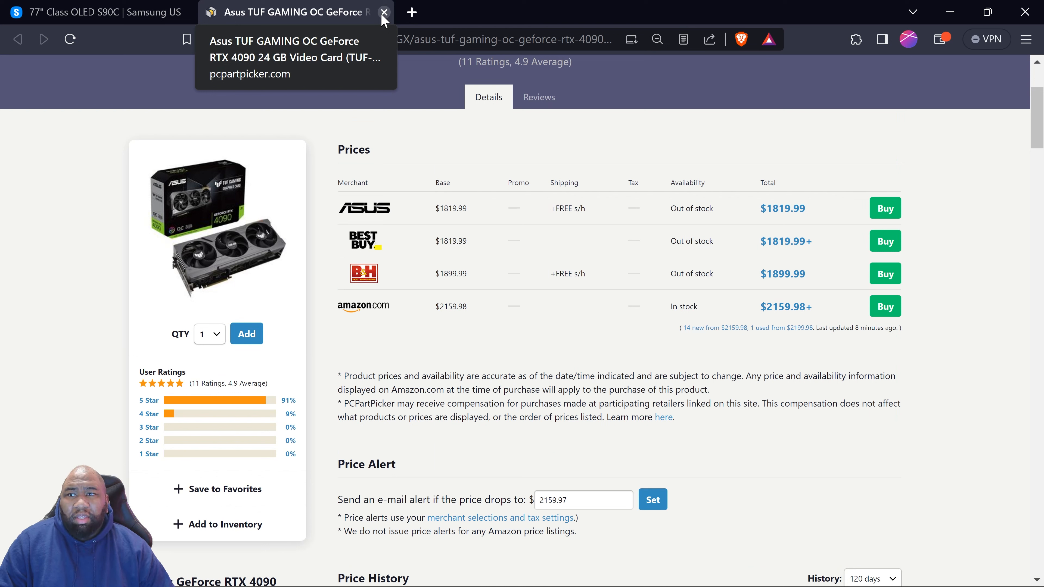
{"action": "left_click", "coordinate": [384, 12]}
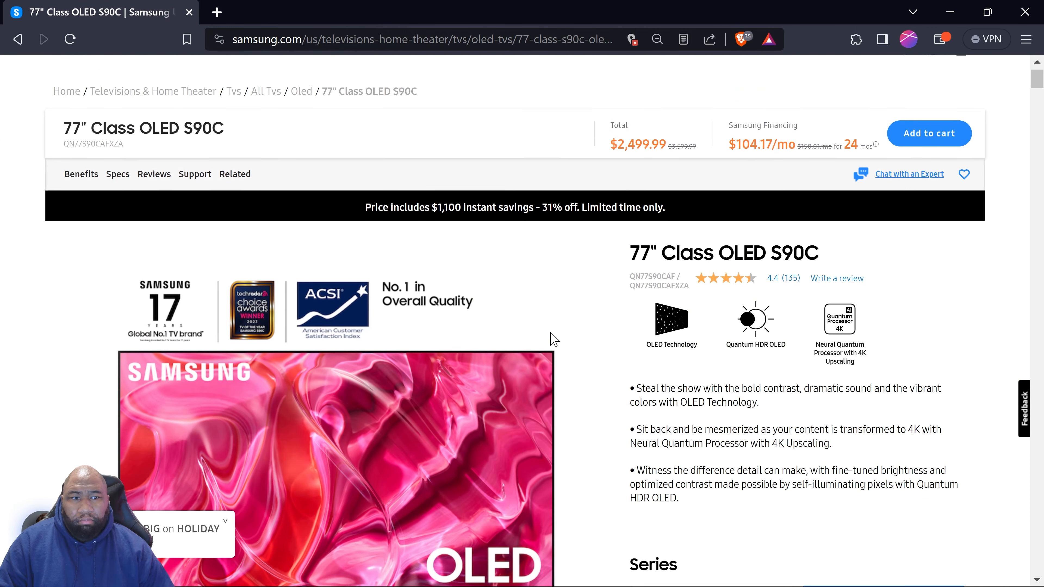
{"action": "scroll", "scroll_direction": "down", "scroll_amount": 3}
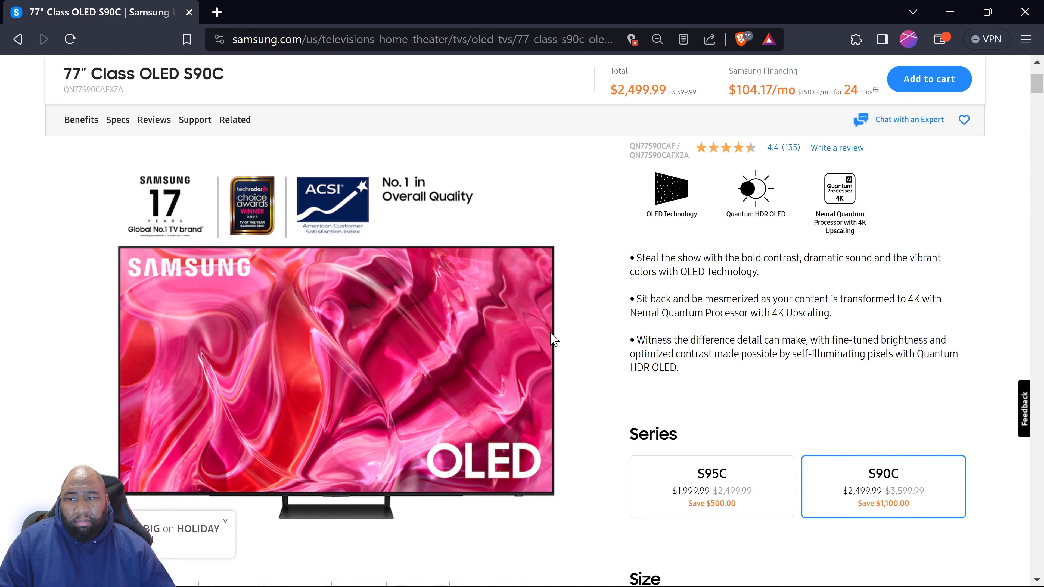
{"action": "mouse_move", "coordinate": [593, 543]}
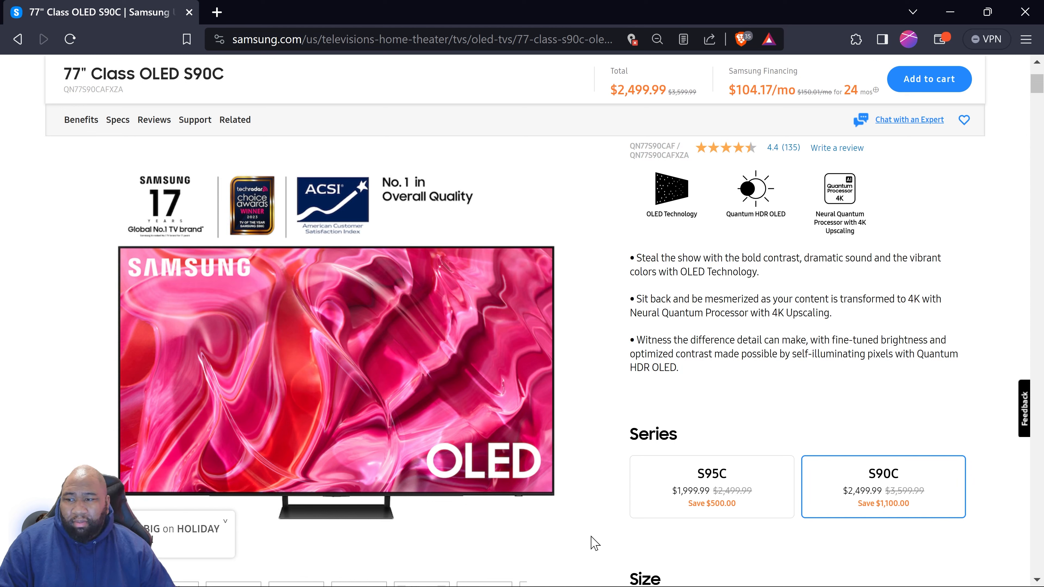